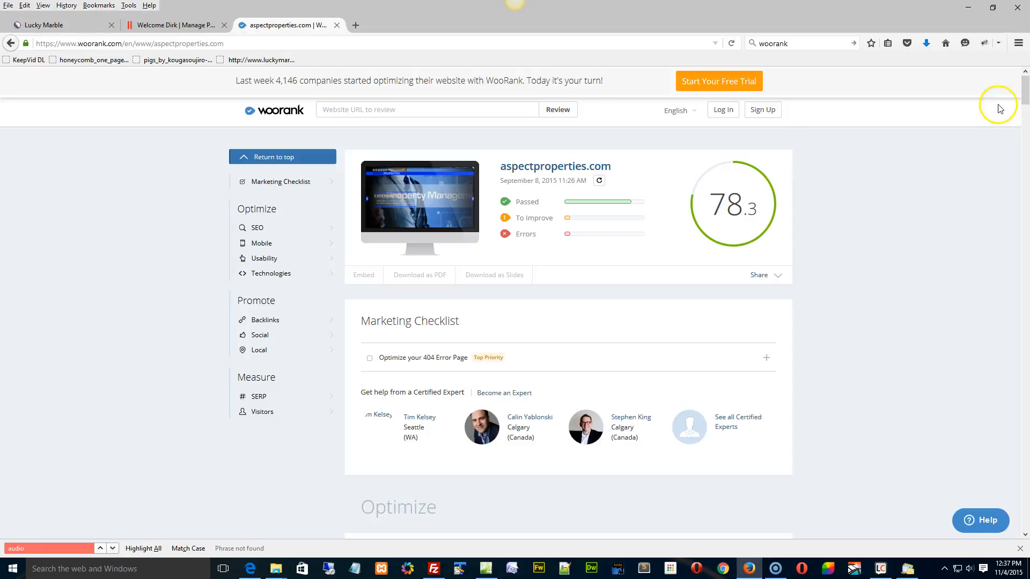
- Scroll the aspectproperties.com report down to the slow Mobile Speed result and its issues
scroll(down, 3)
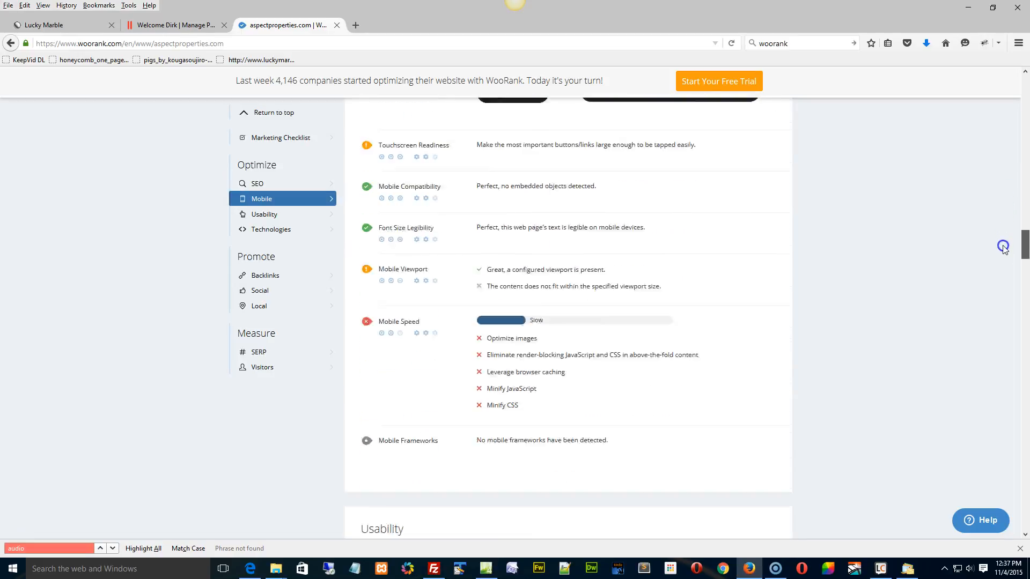
scroll(down, 3)
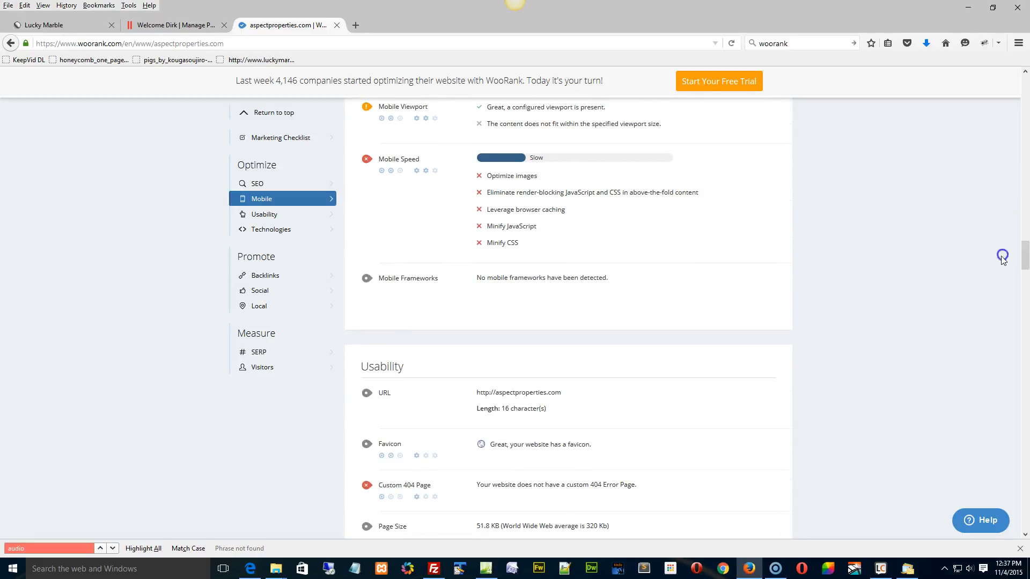
mouse_move(708, 297)
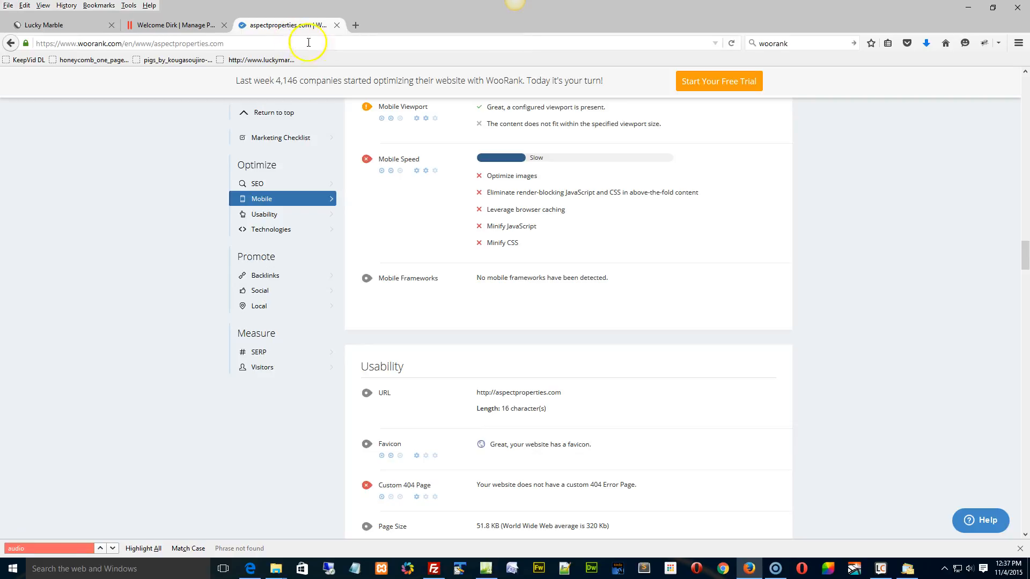
- Search Google for 'tinyjpg' in a new tab and open the TinyJPG site
click(468, 26)
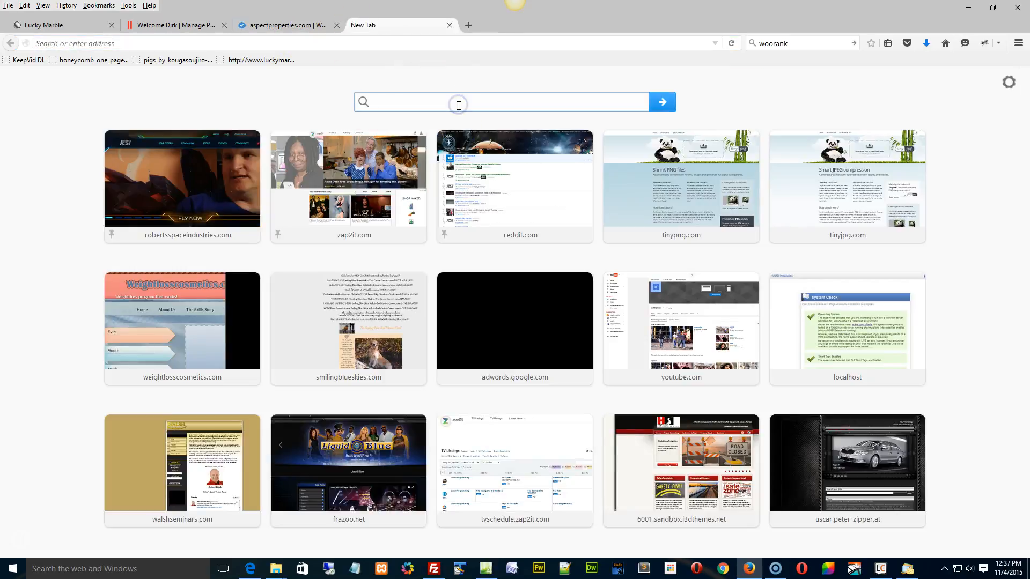
text(tinyjp)
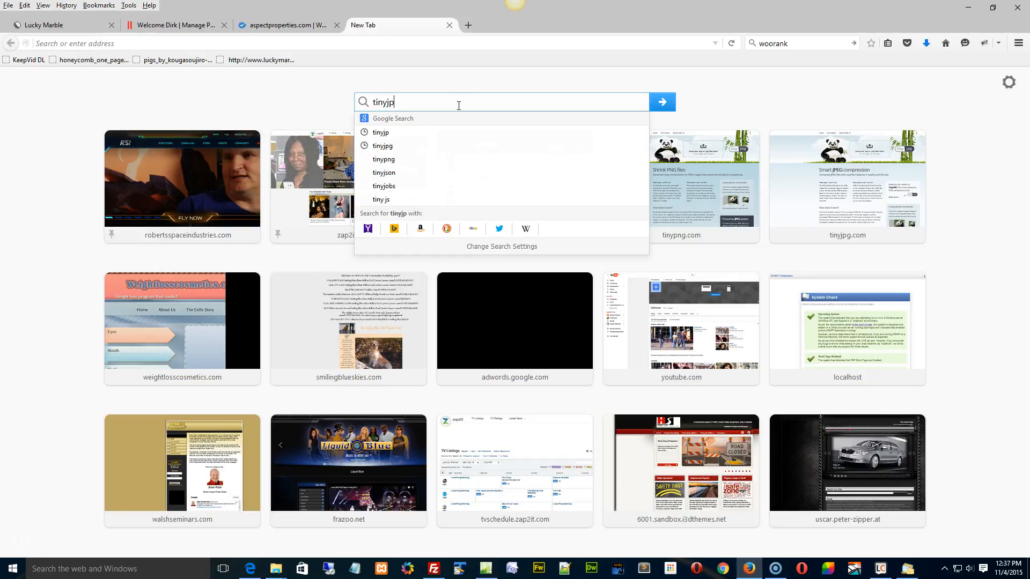
click(383, 145)
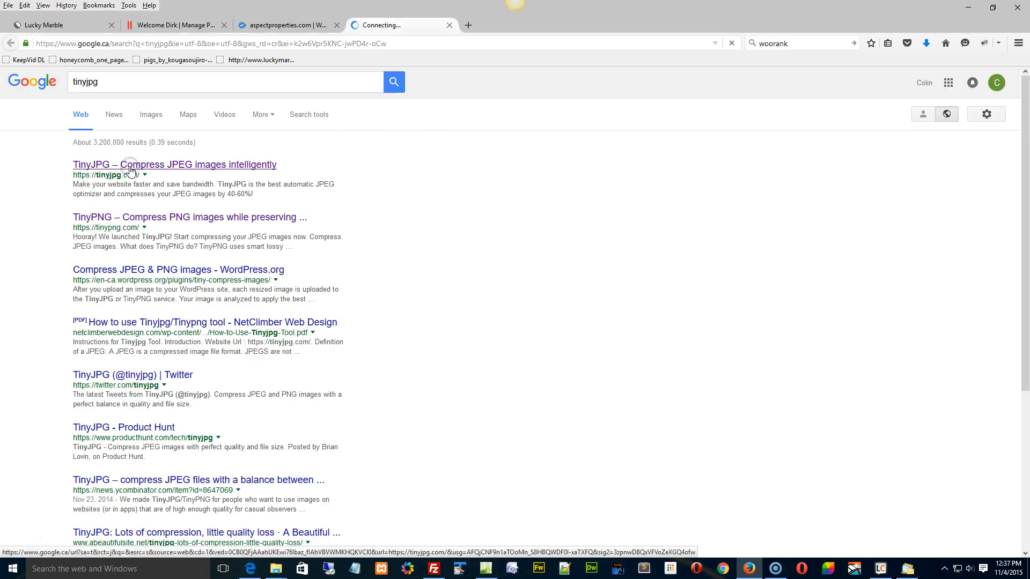
click(174, 164)
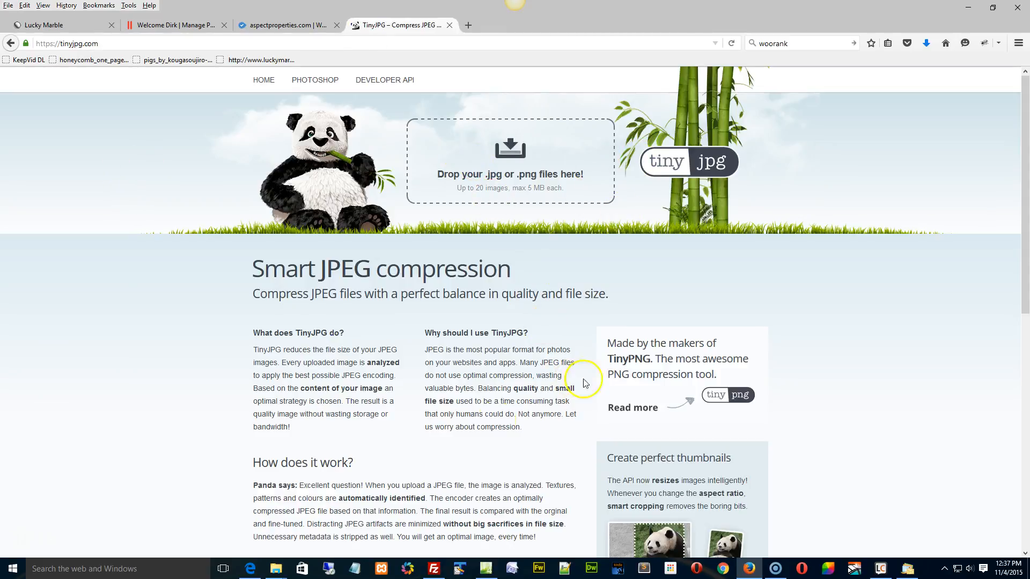
mouse_move(581, 462)
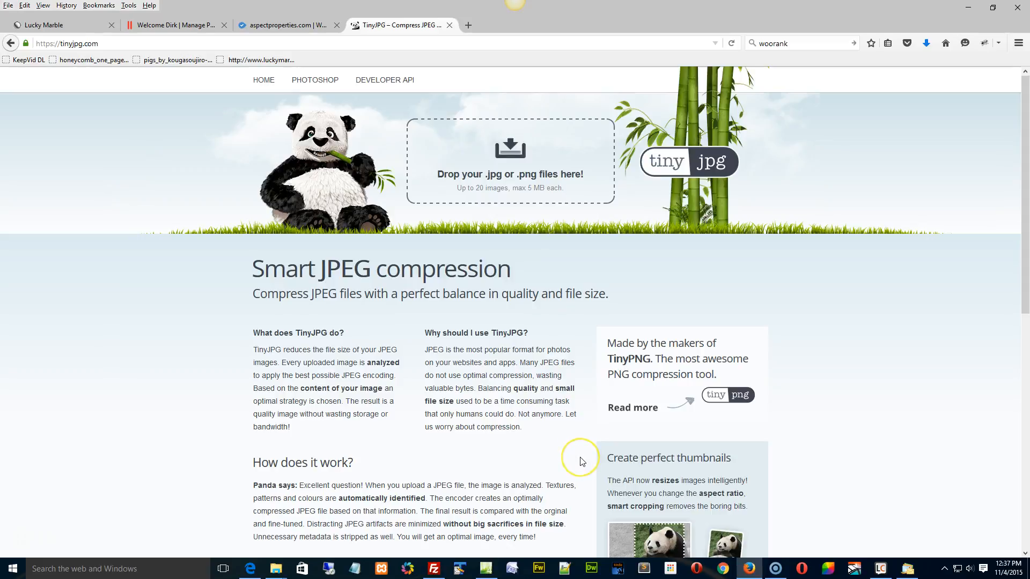
mouse_move(456, 256)
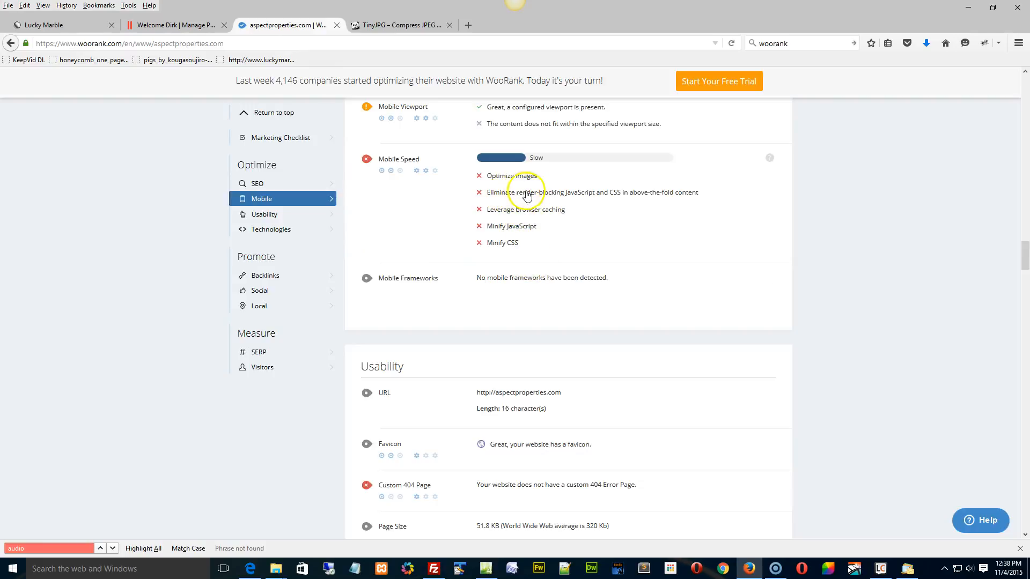
mouse_move(603, 200)
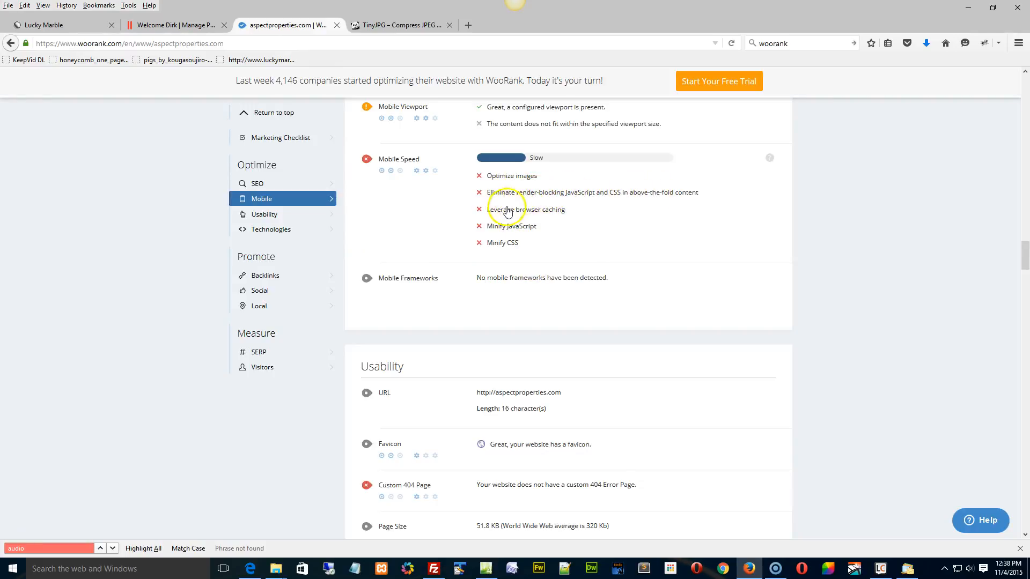
mouse_move(560, 219)
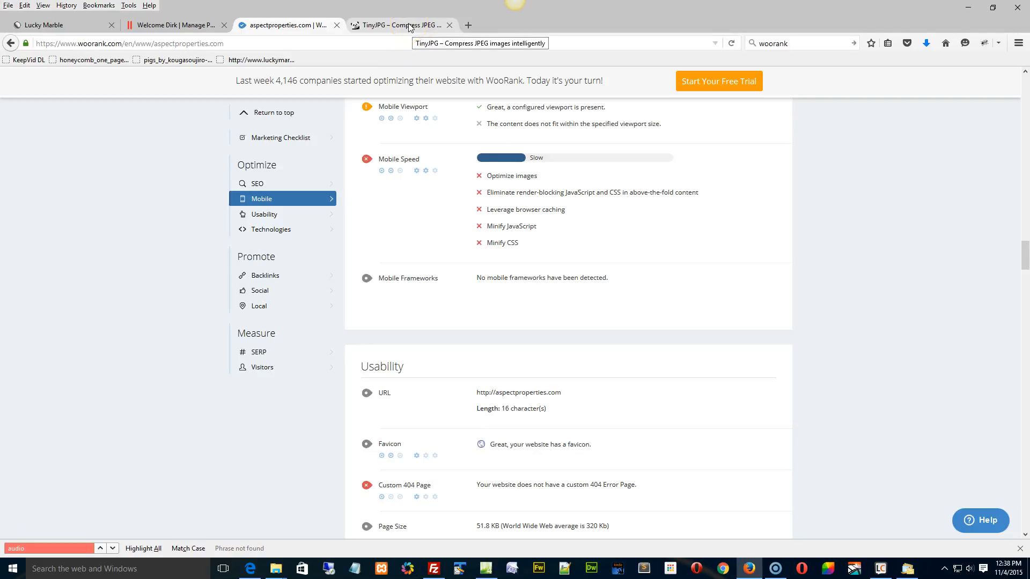
- Open JavaScript Minifier via a 'minify js' search in a new tab, then return to WooRank
click(468, 25)
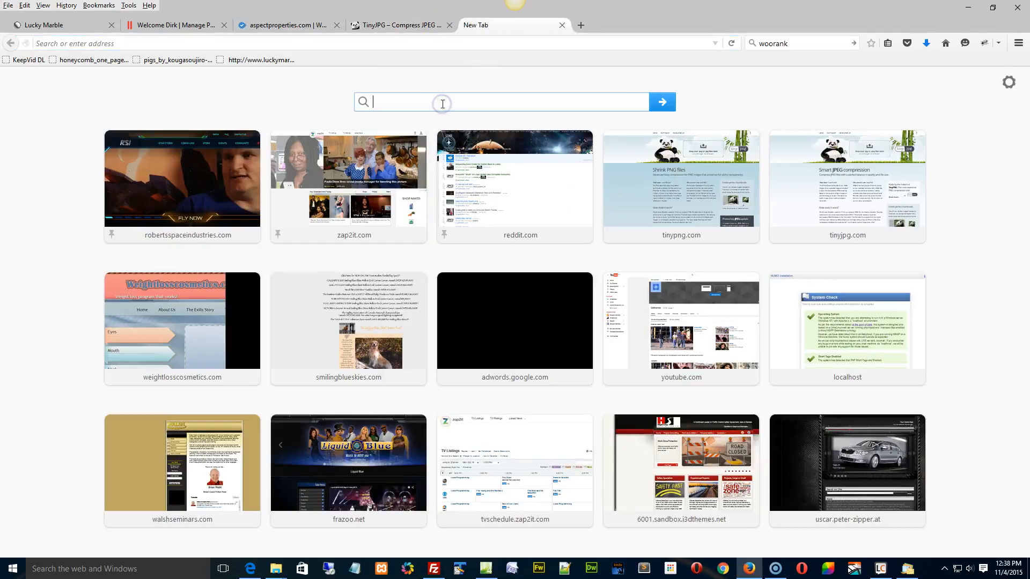
text(minify j)
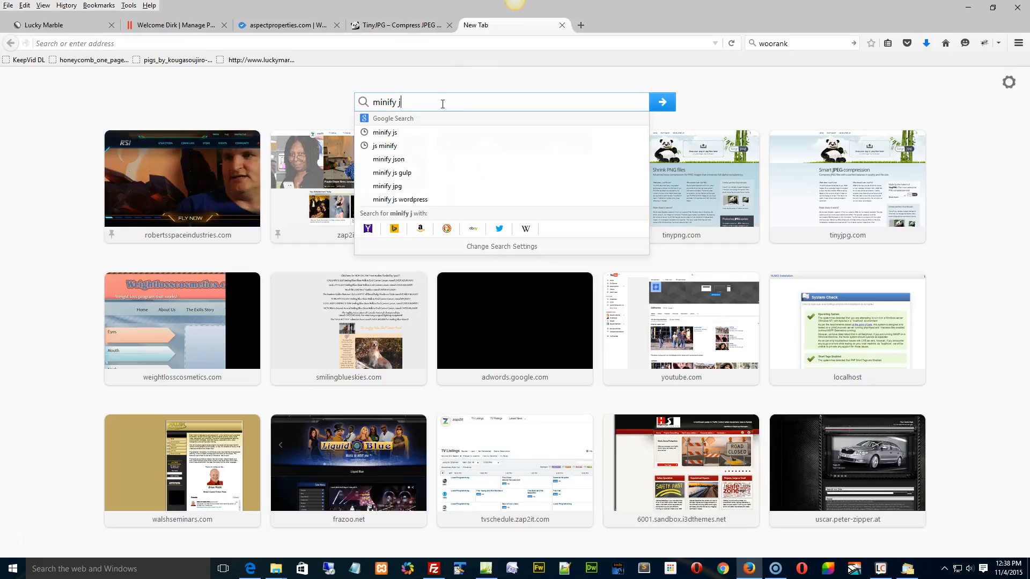
click(385, 132)
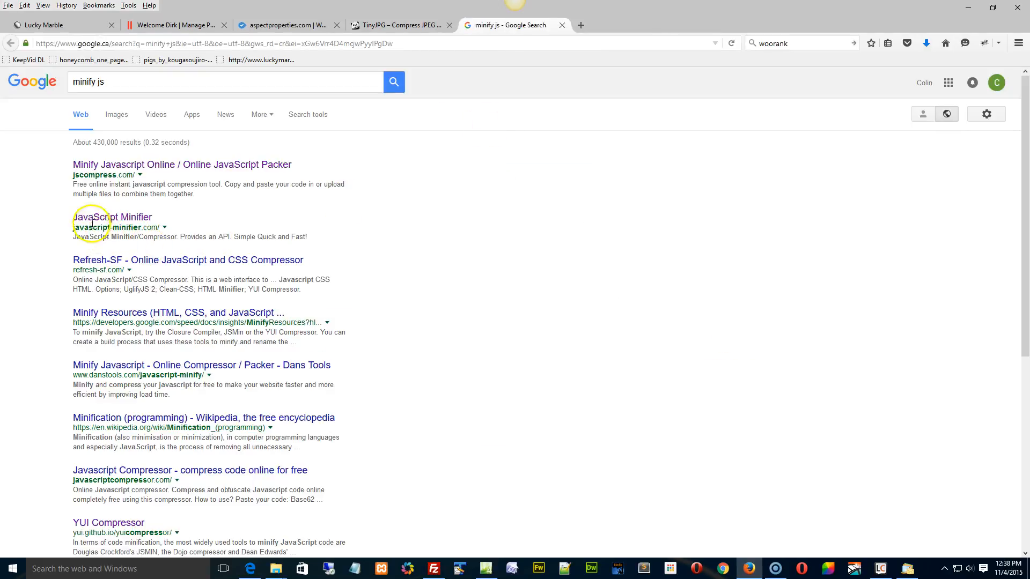
click(112, 217)
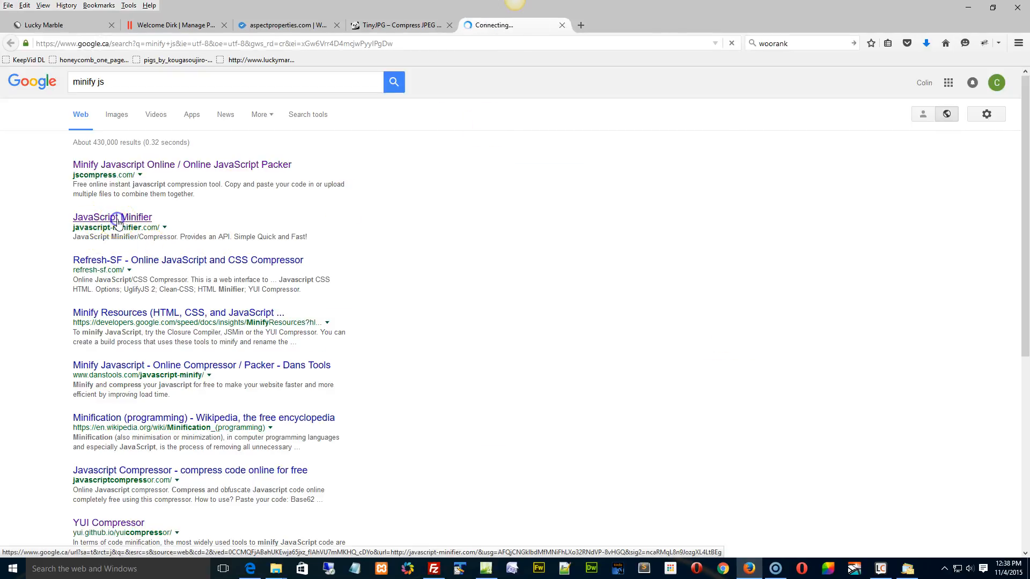
click(111, 217)
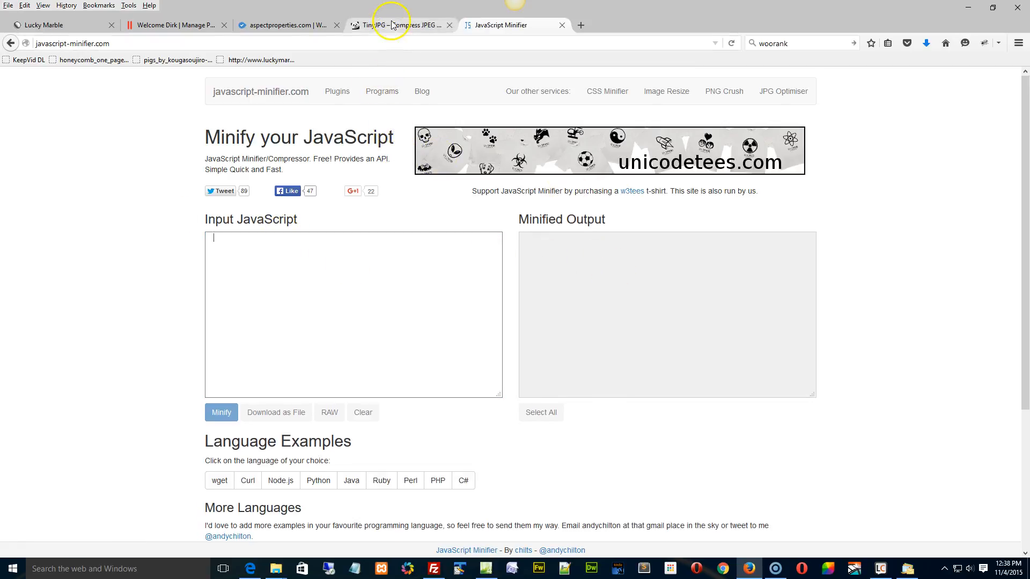
click(400, 25)
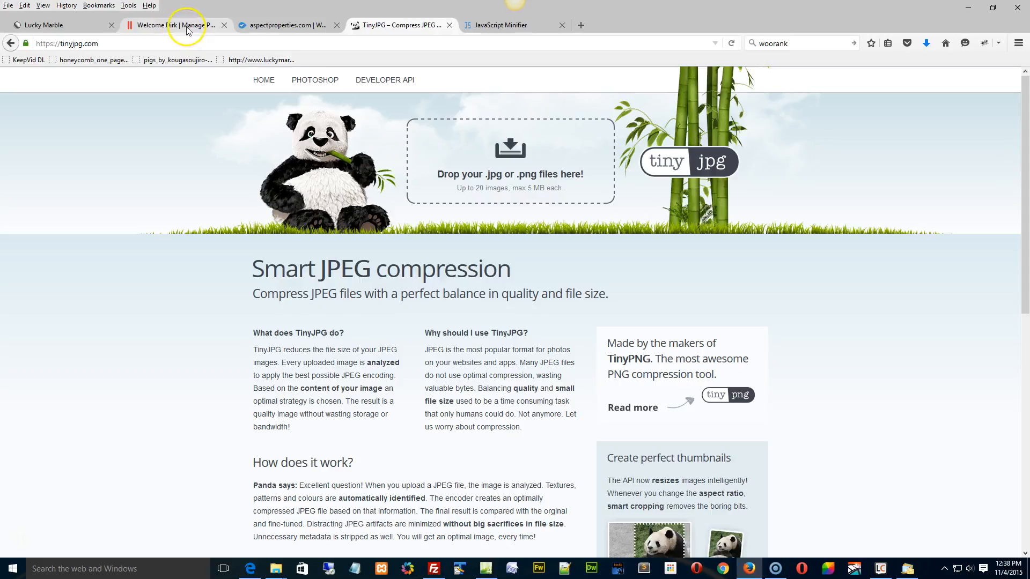
click(286, 25)
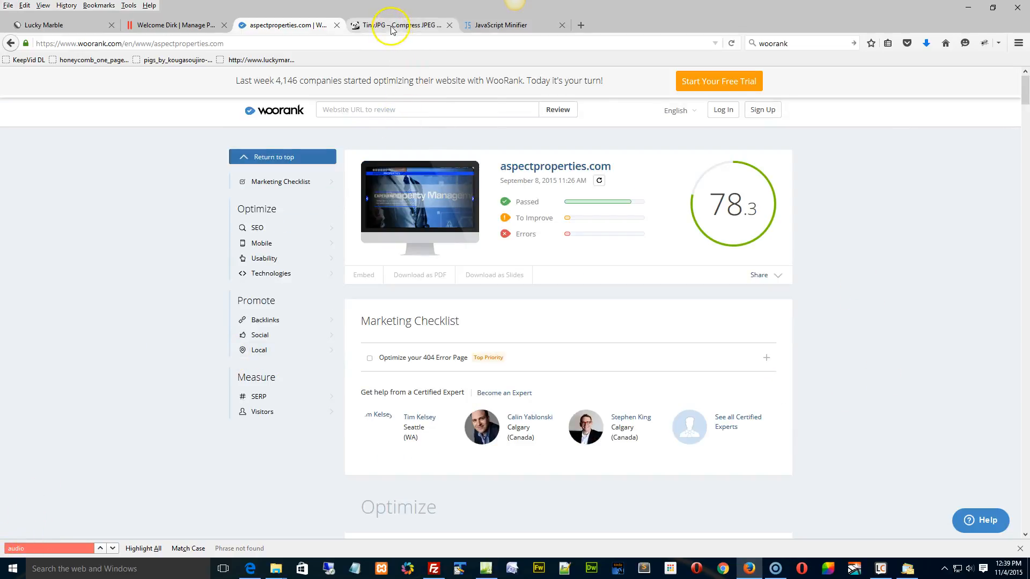
mouse_move(162, 165)
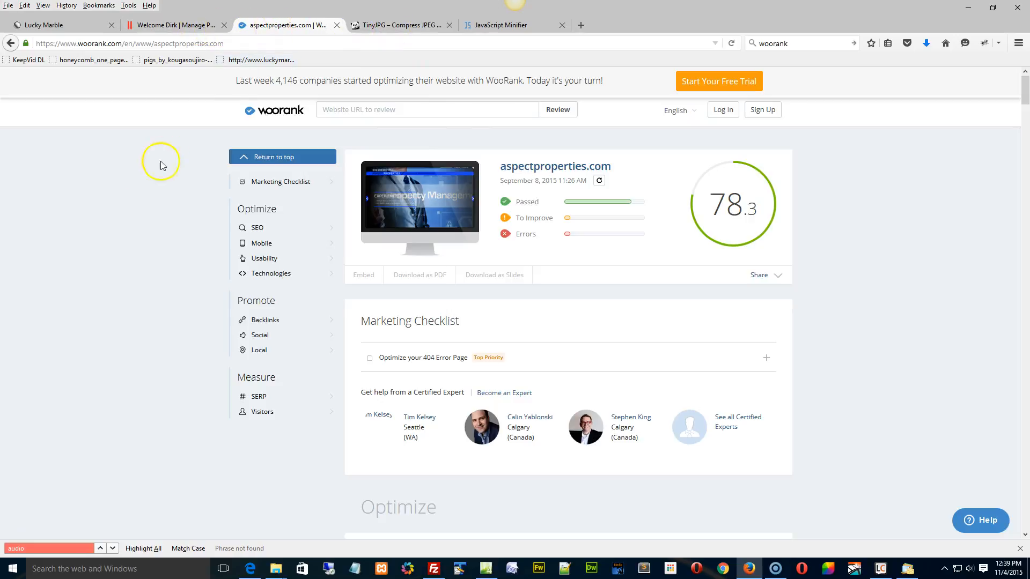
click(12, 44)
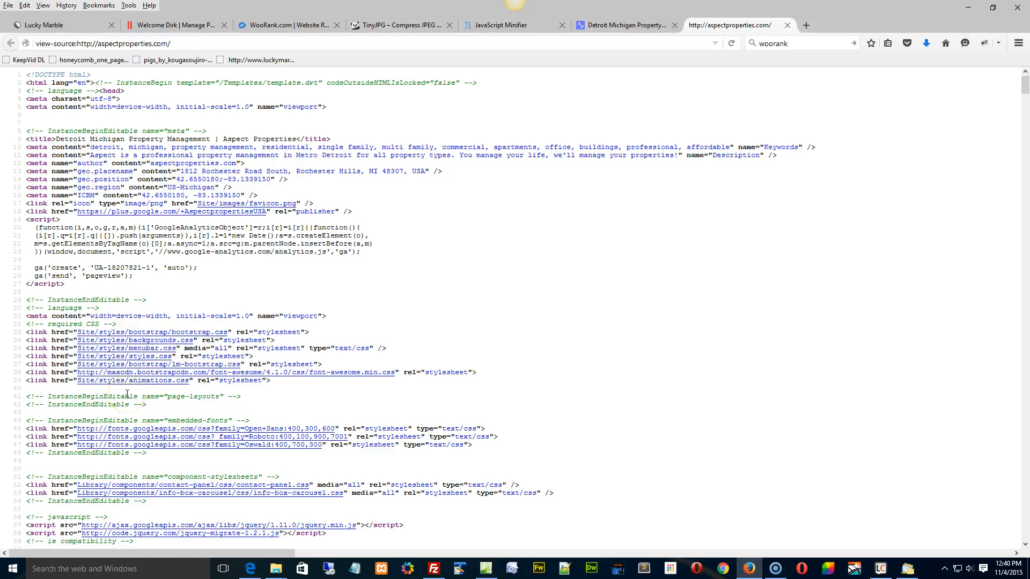
mouse_move(529, 411)
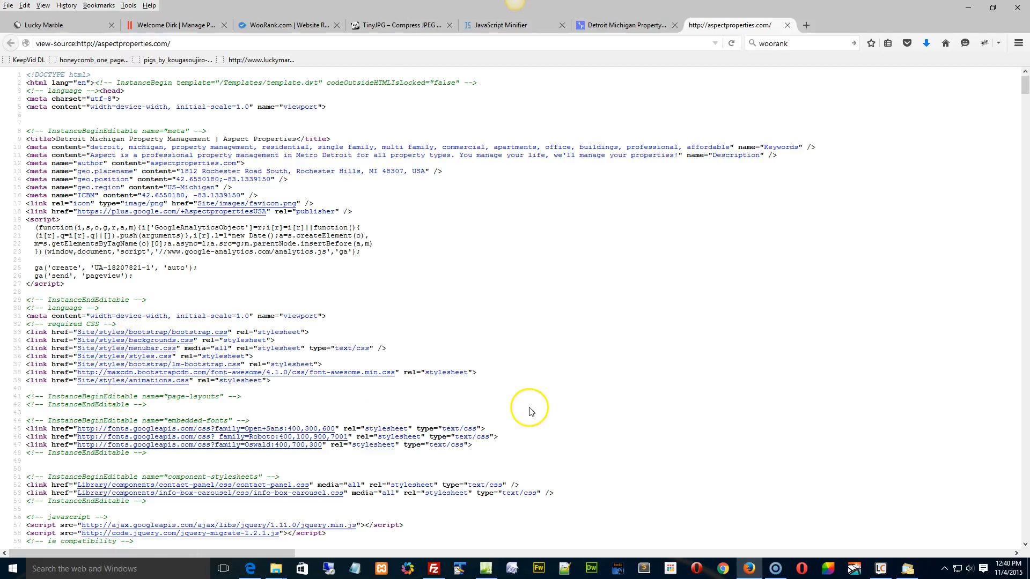
mouse_move(548, 415)
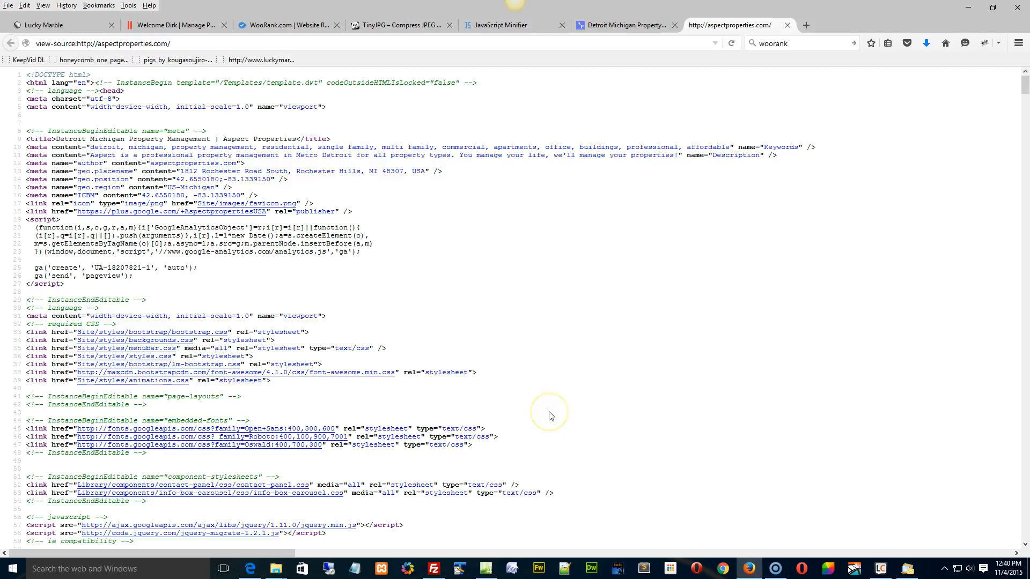
- Scroll through aspectproperties.com's page source, past its meta tags and stylesheet links
scroll(down, 3)
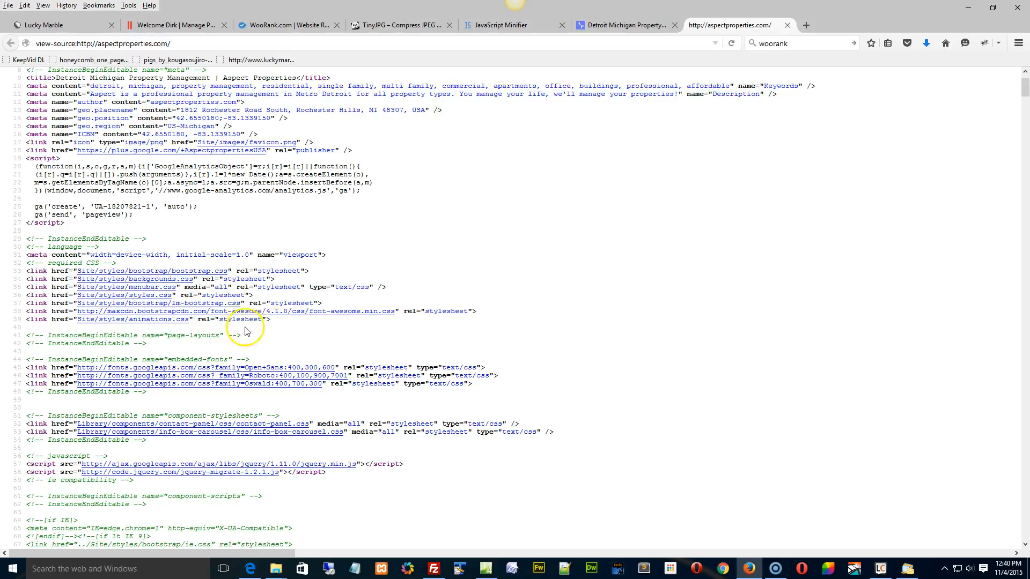
mouse_move(202, 271)
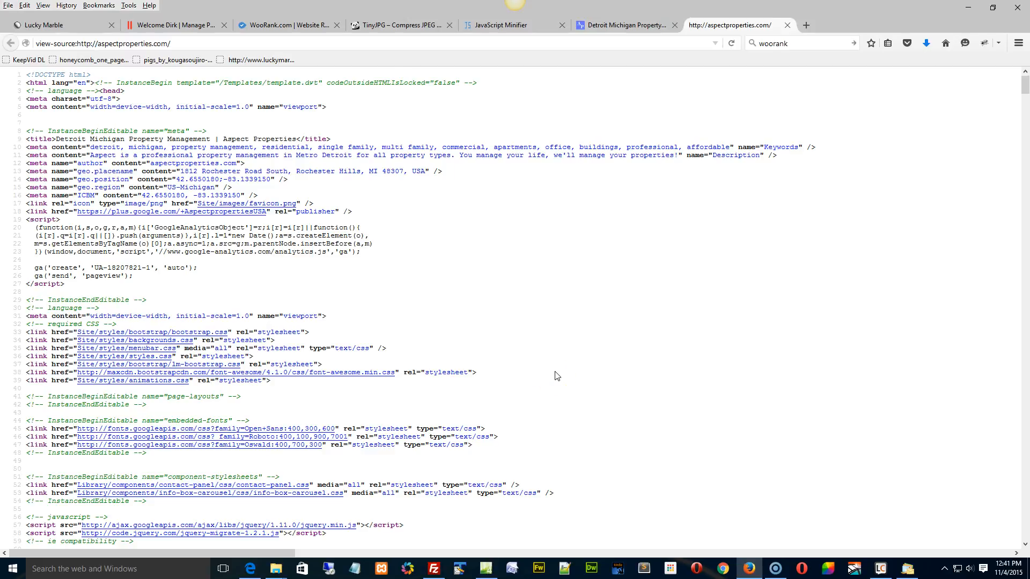
click(264, 351)
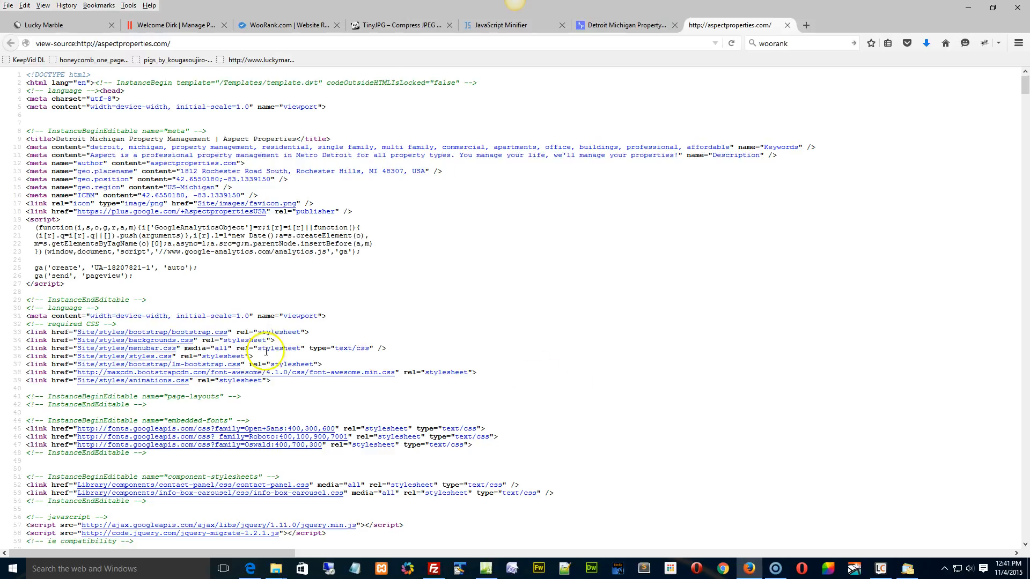
mouse_move(217, 335)
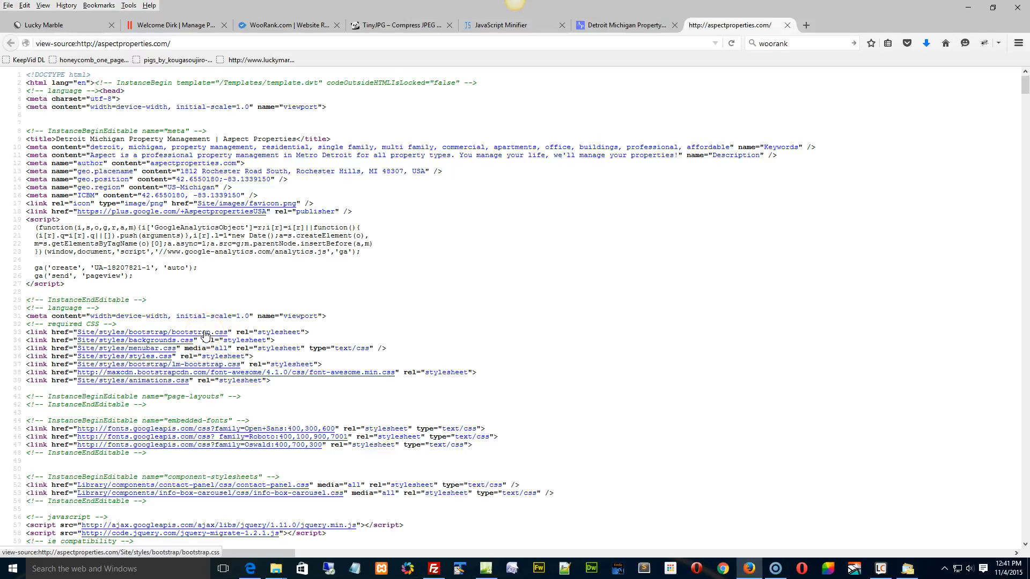
mouse_move(205, 333)
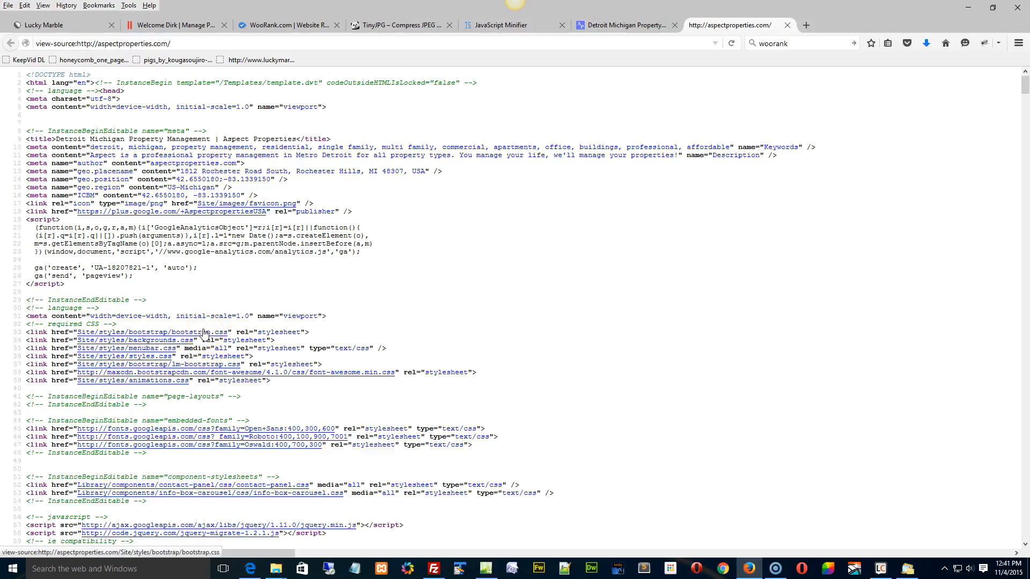